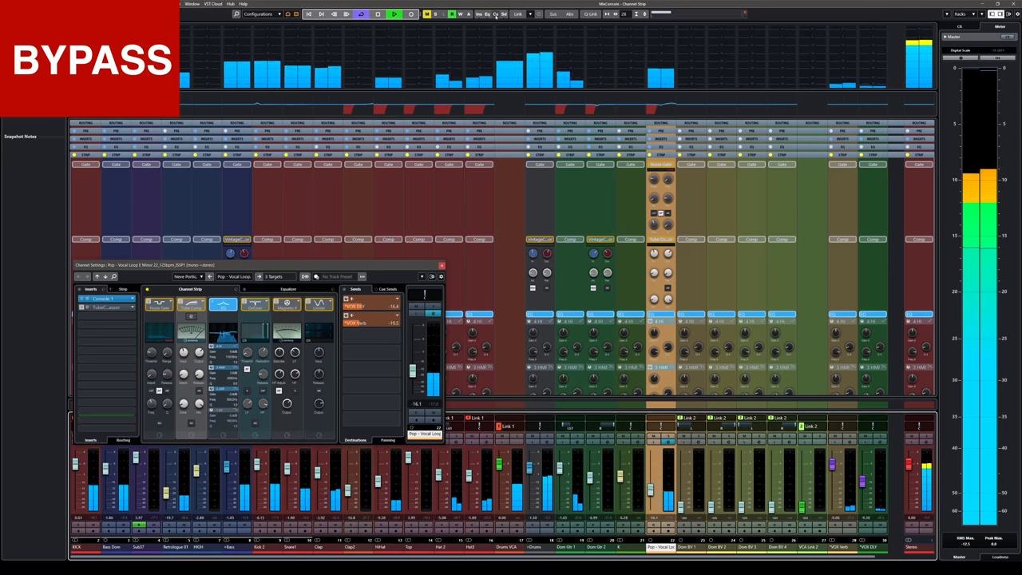
pyautogui.click(498, 14)
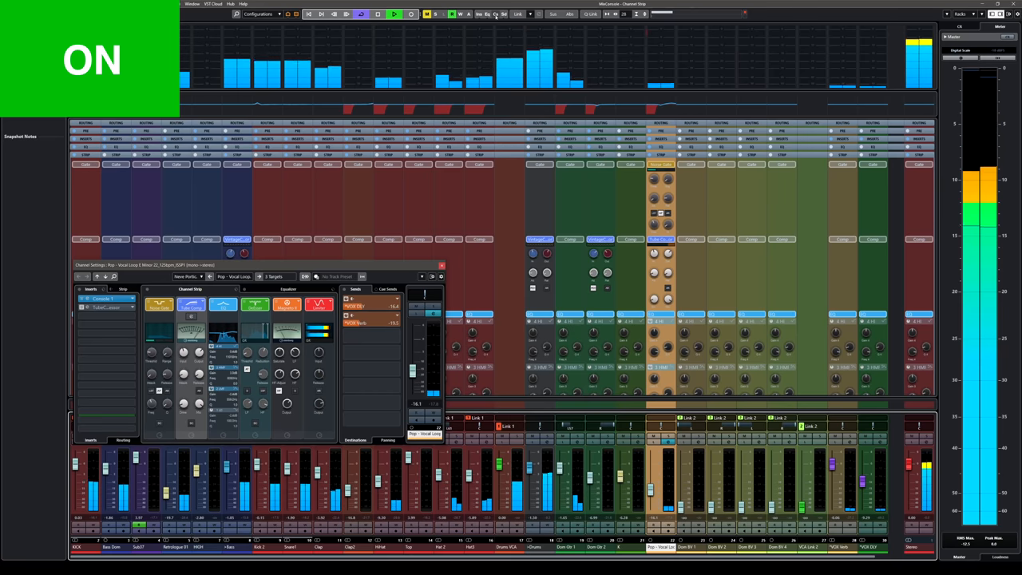
pyautogui.click(495, 12)
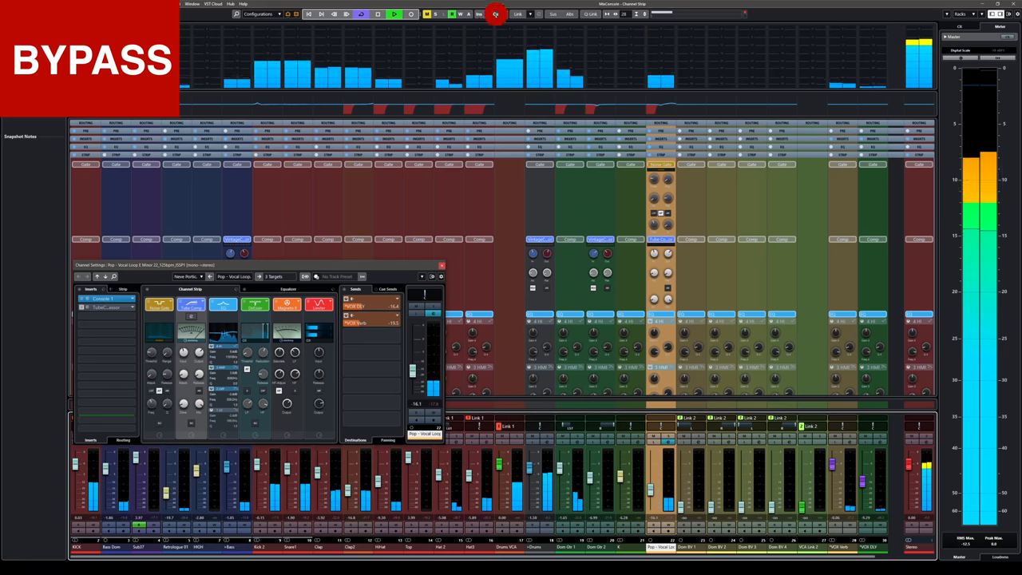